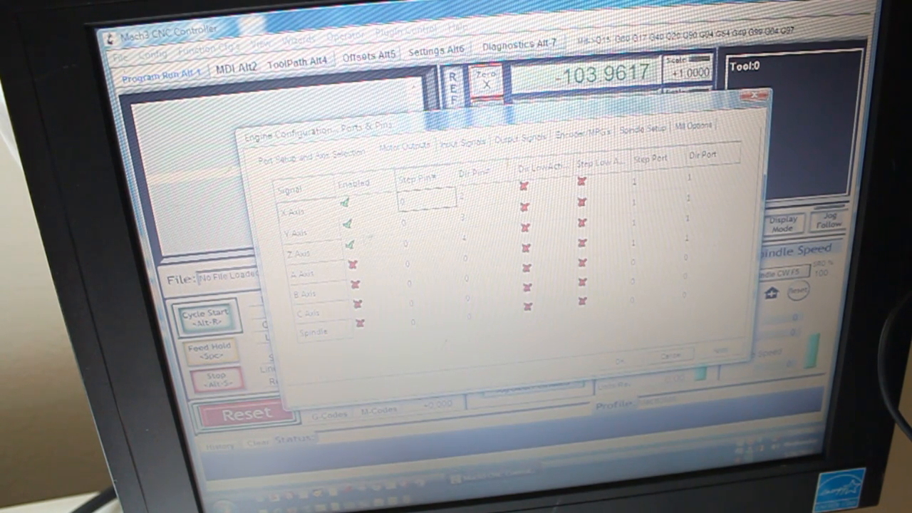
Disable the unused axis motor output and set the X axis step signal to active low.
{"action": "left_click", "coordinate": [348, 231]}
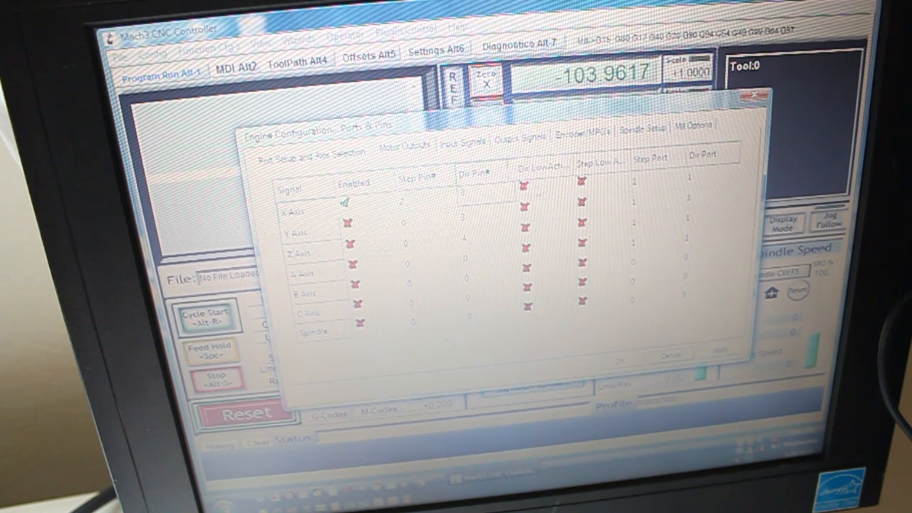
{"action": "left_click", "coordinate": [582, 182]}
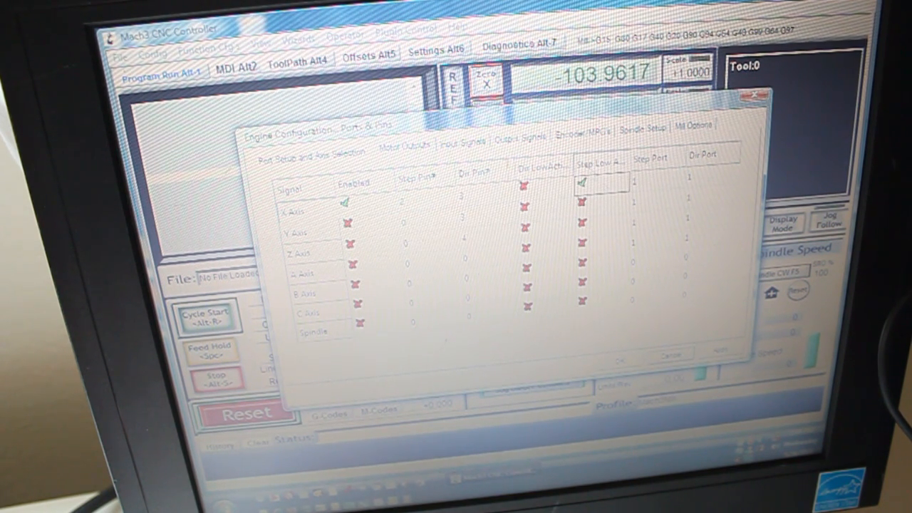